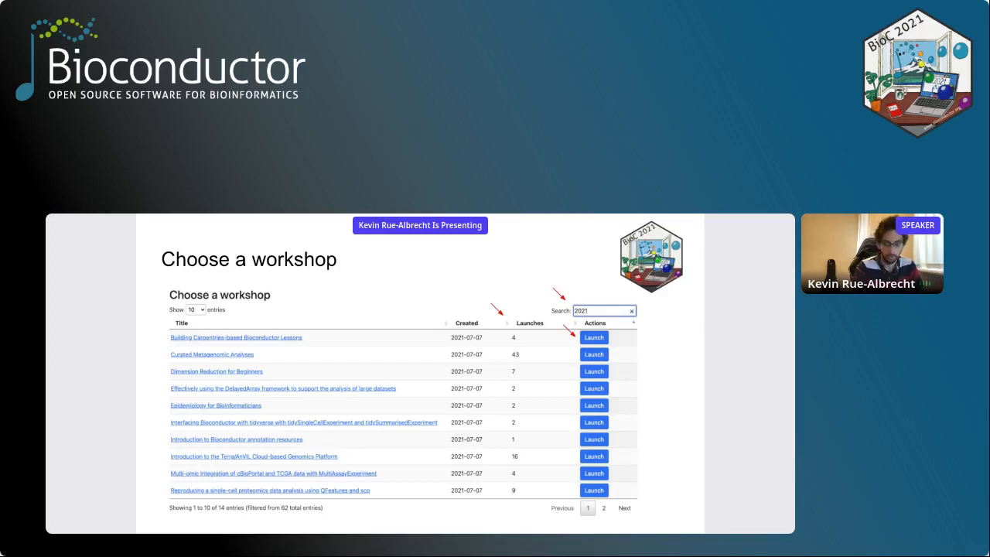
# Step: Advance to the 'Wait for your own workshop instance to launch' slide with login credentials
pyautogui.click(593, 337)
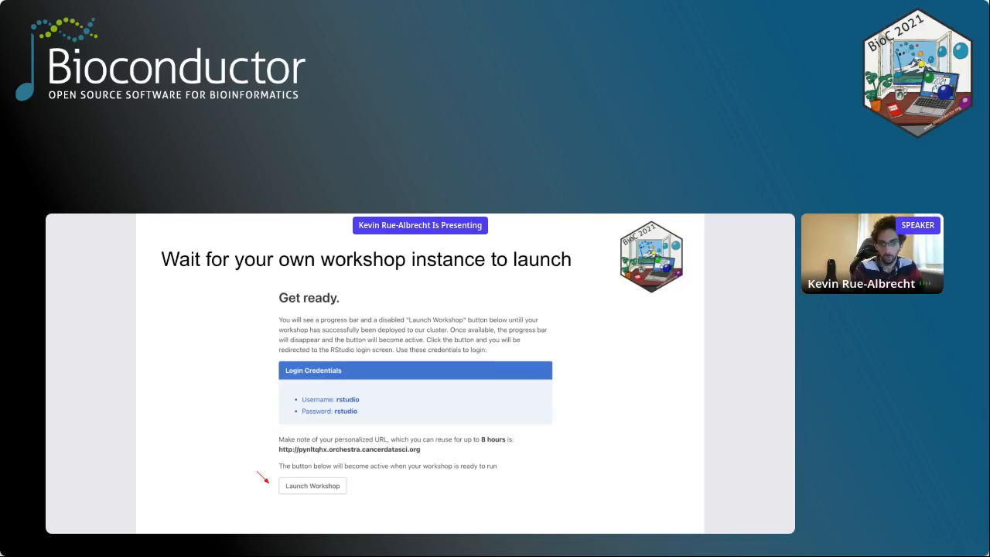
# Step: Advance through the RStudio sign-in slide to the closing Slack help and GitHub slide
pyautogui.click(312, 486)
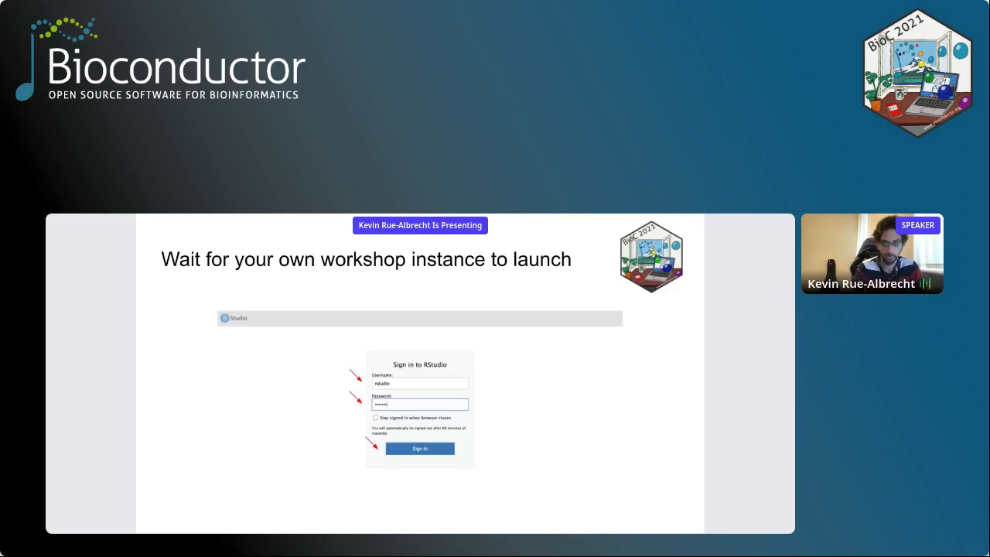
pyautogui.press('Right')
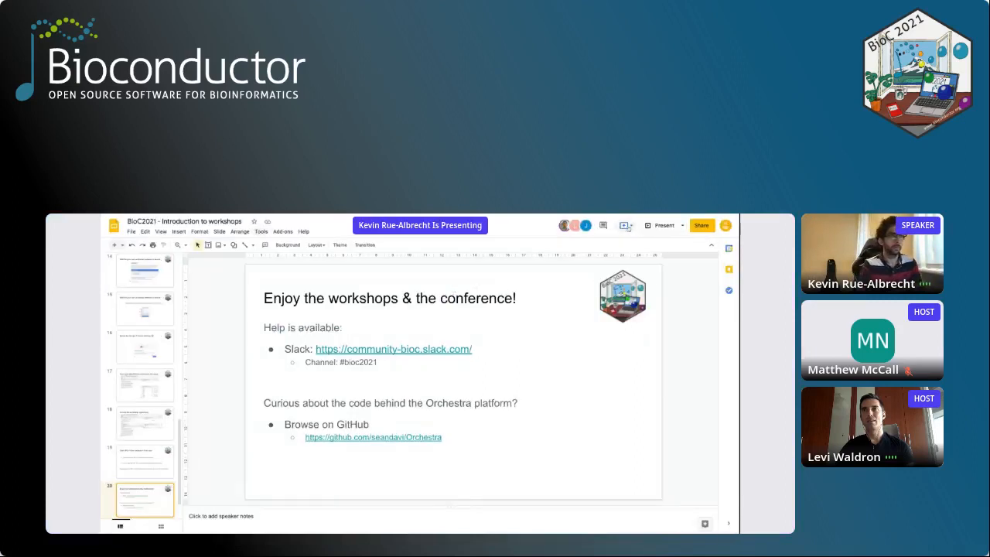
# Step: Set the BioC2021 deck to 'Anyone with the link' viewer access and copy the link
pyautogui.click(393, 349)
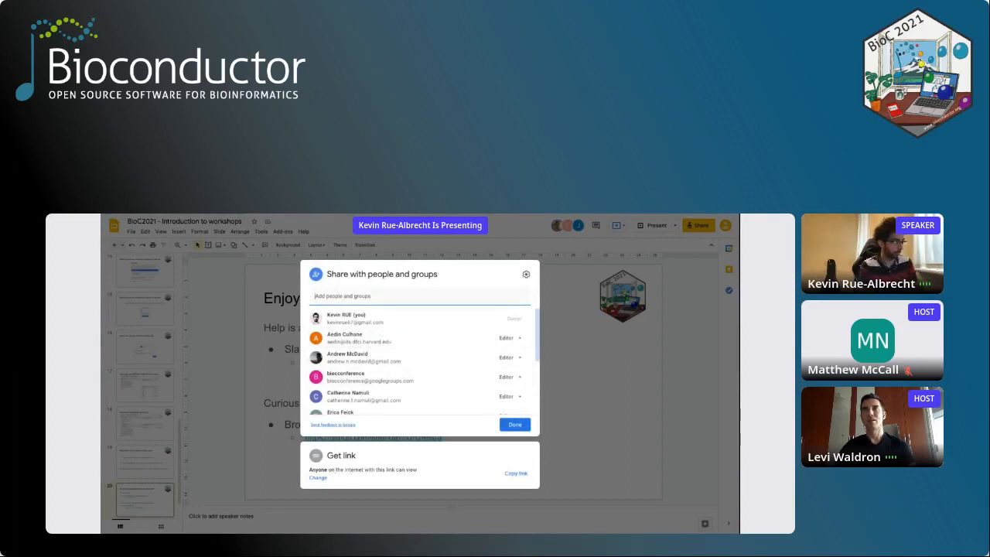
pyautogui.click(514, 423)
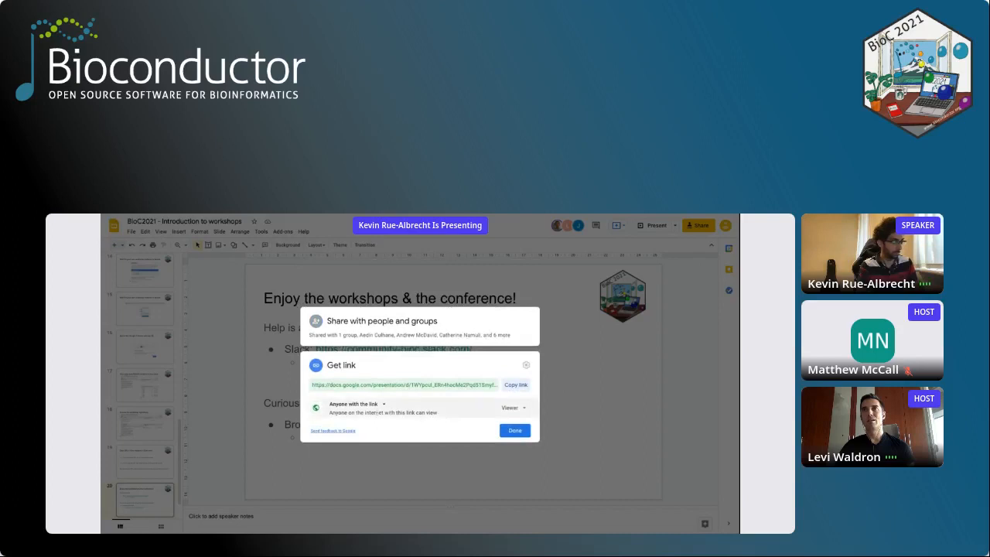
pyautogui.click(515, 385)
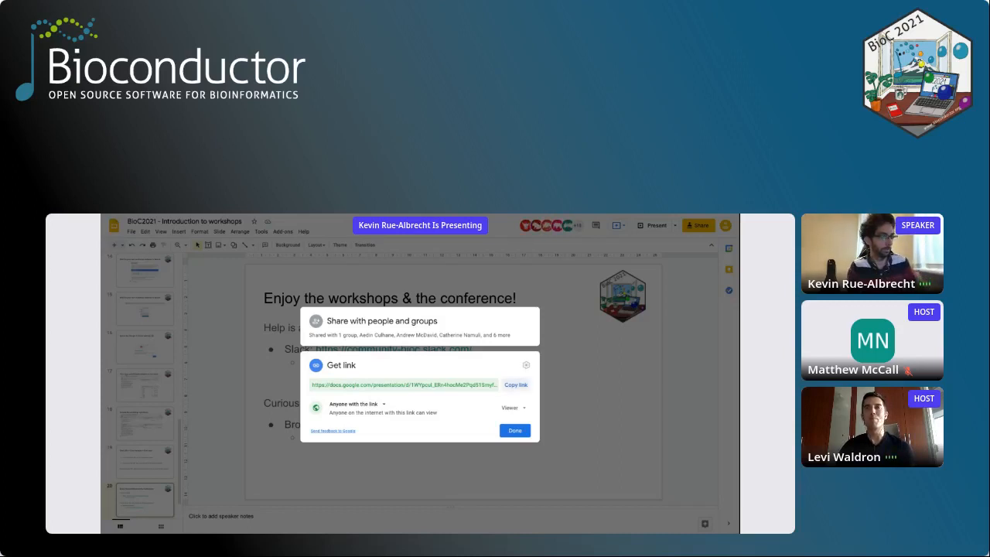
pyautogui.click(514, 430)
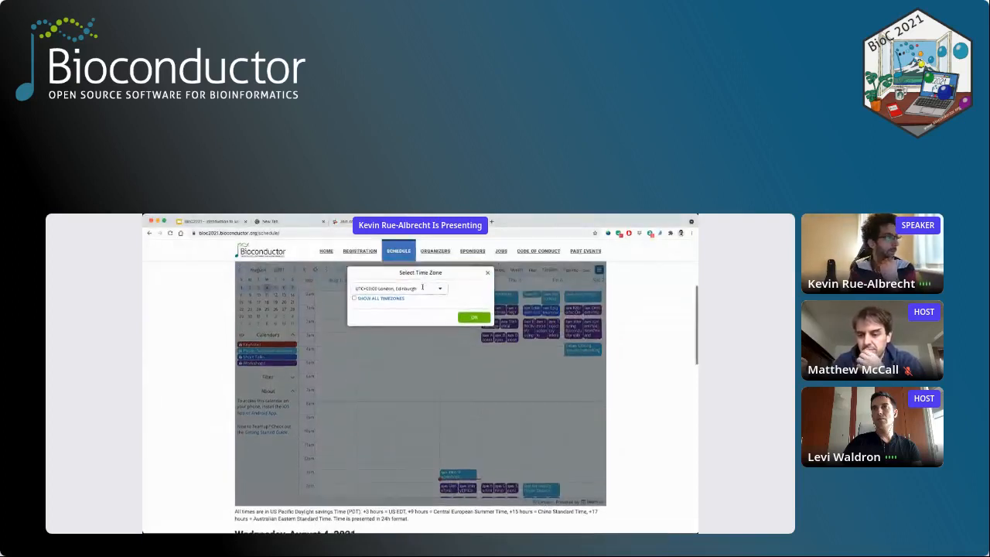
# Step: Switch the Teamup schedule to UTC-08:00 Pacific Time and scroll to later sessions
pyautogui.click(439, 287)
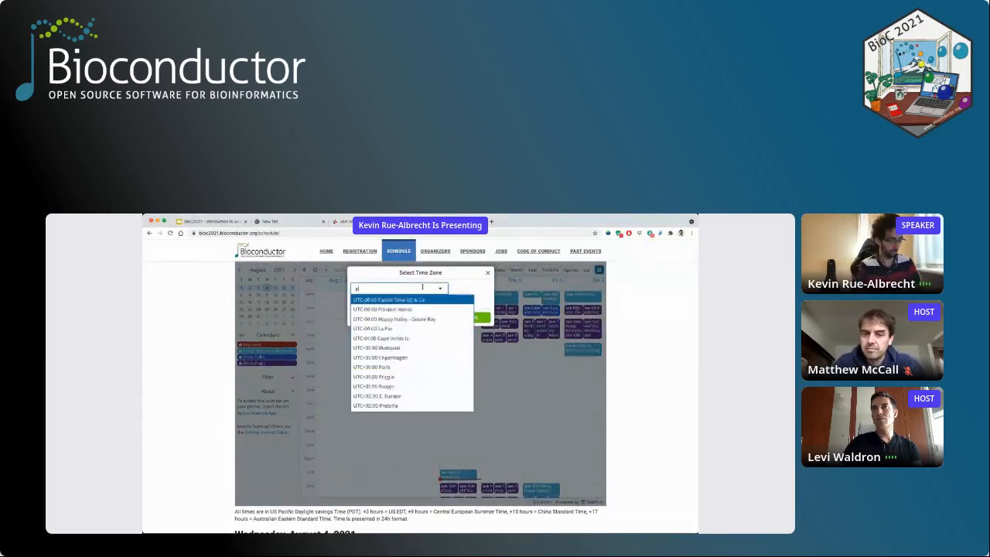
pyautogui.write('acific Time US & Ca')
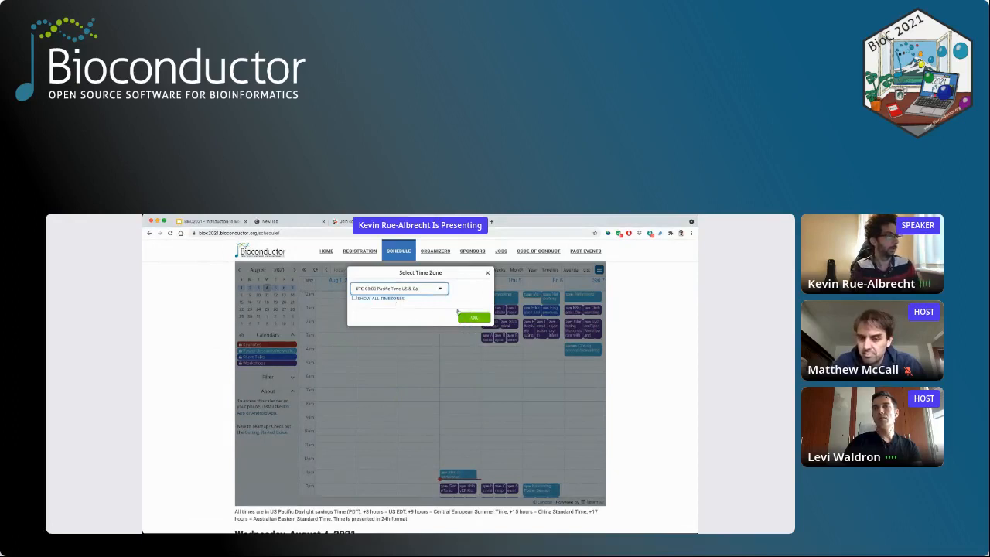
pyautogui.click(474, 317)
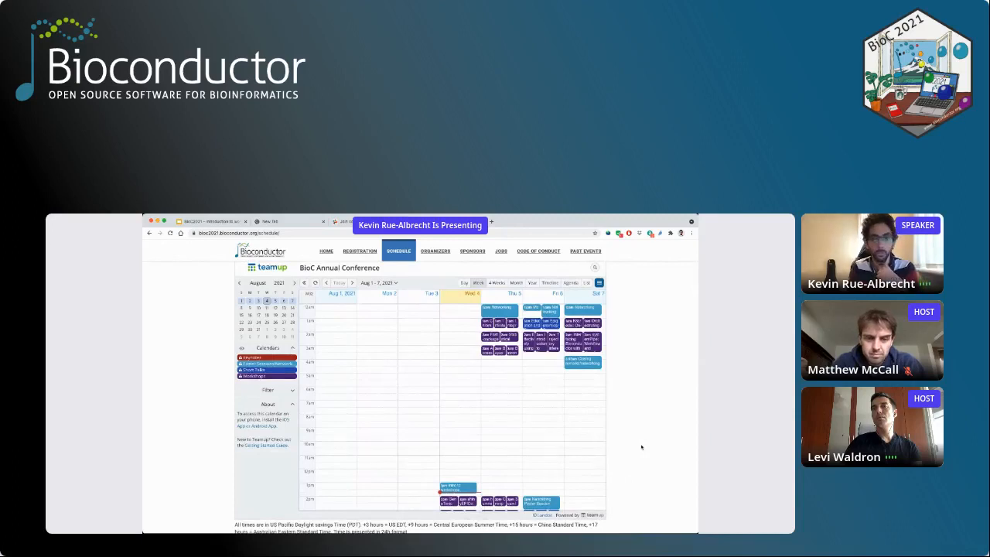
pyautogui.scroll(3)
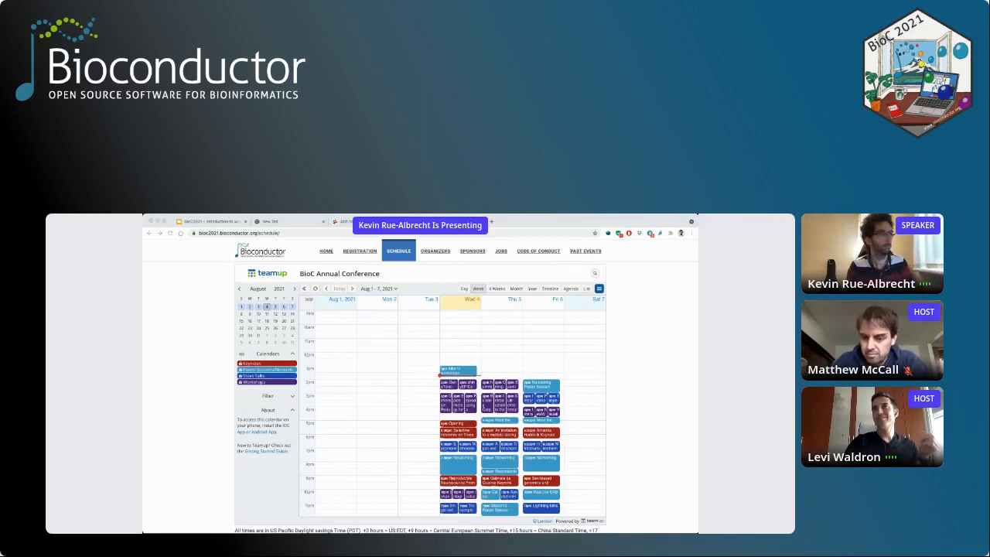
pyautogui.click(209, 221)
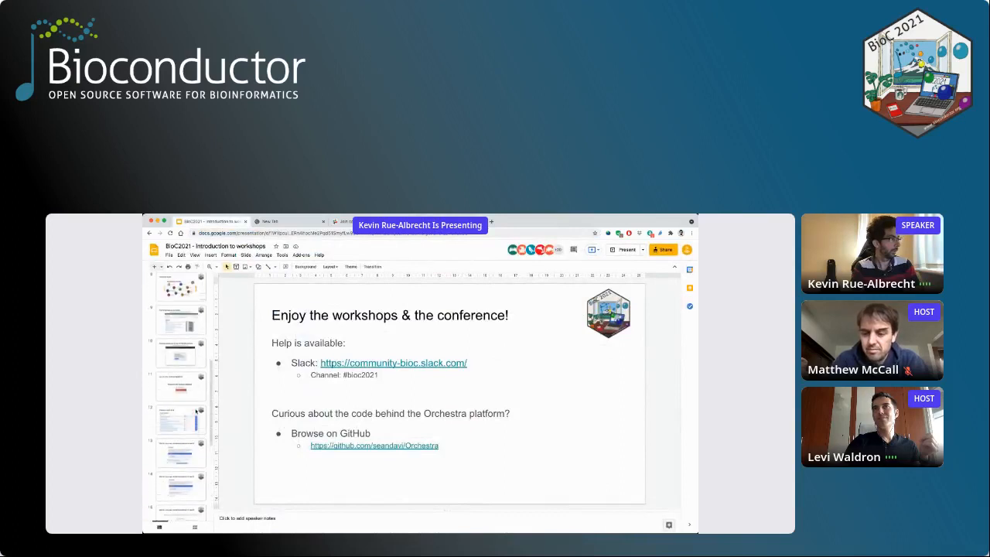
# Step: Show the 'Access workshops on the Orchestra platform' slide, then move to the Chrome warning slide
pyautogui.click(180, 371)
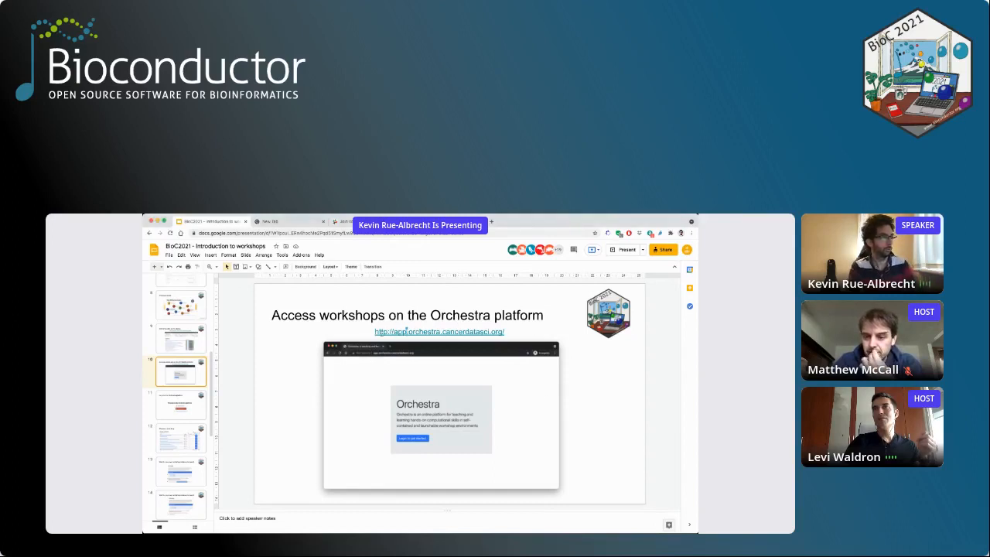
pyautogui.click(439, 331)
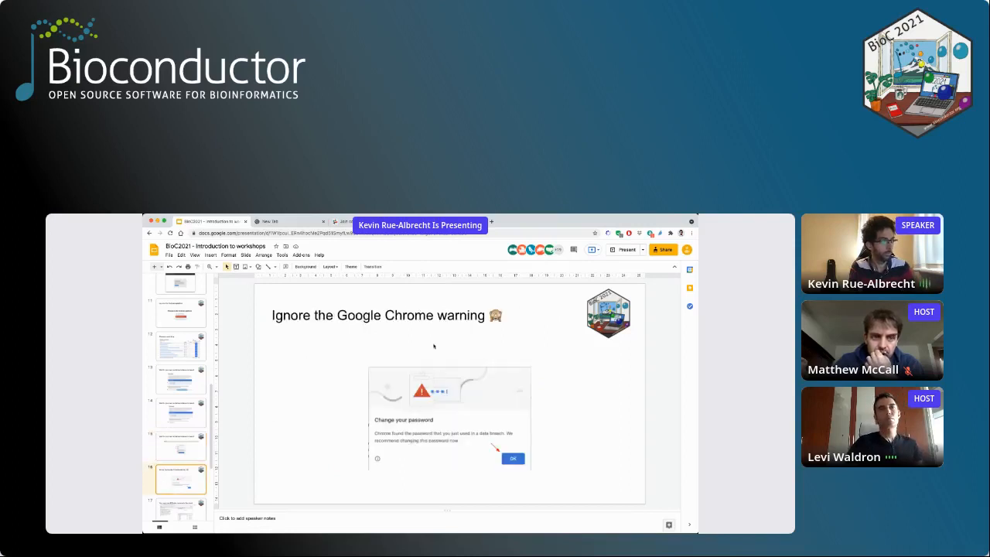
# Step: Scroll the filmstrip while the 'Ignore the Google Chrome warning' slide stays displayed
pyautogui.scroll(-3)
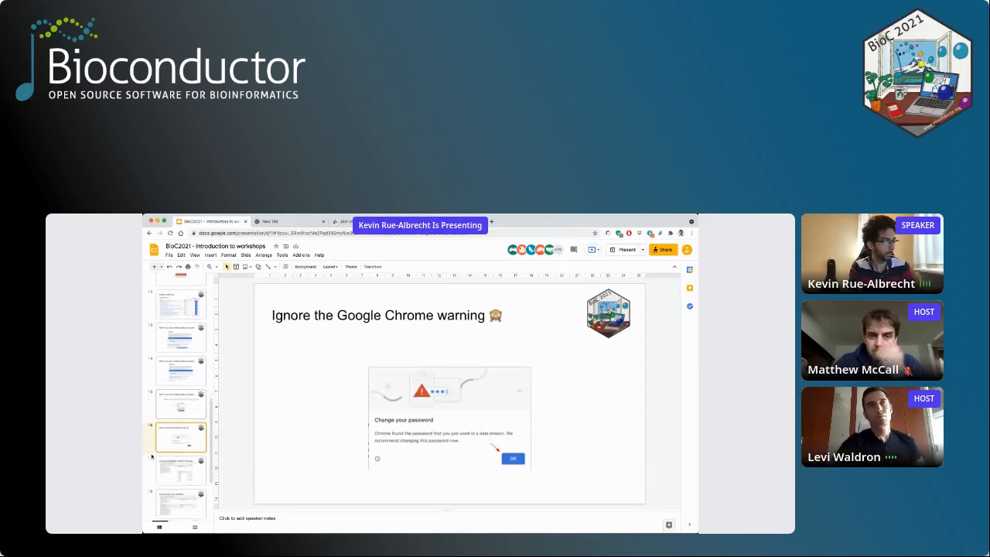